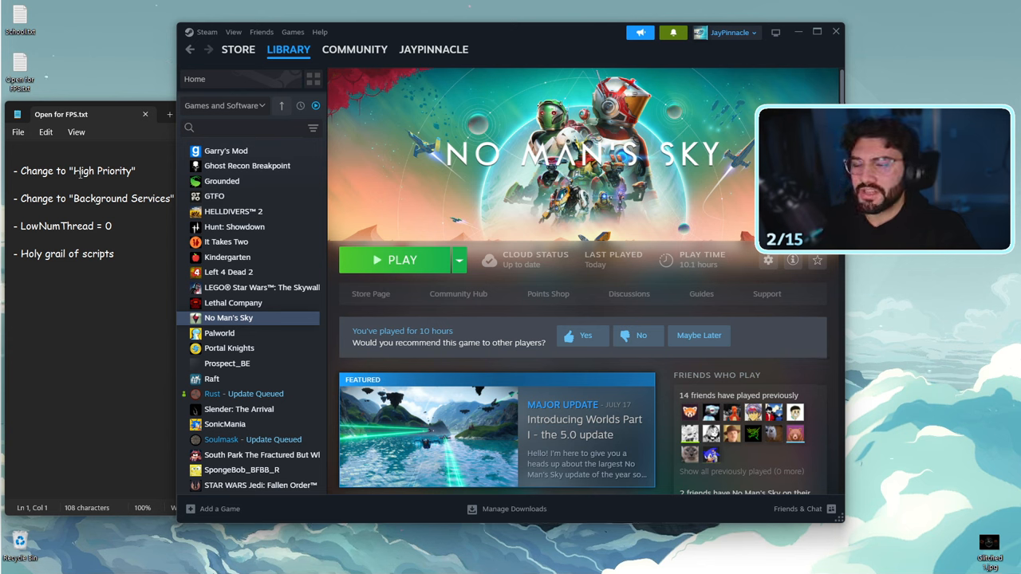
Launch No Man's Sky from Steam and bring up its process options in Task Manager for High priority
left_click(402, 260)
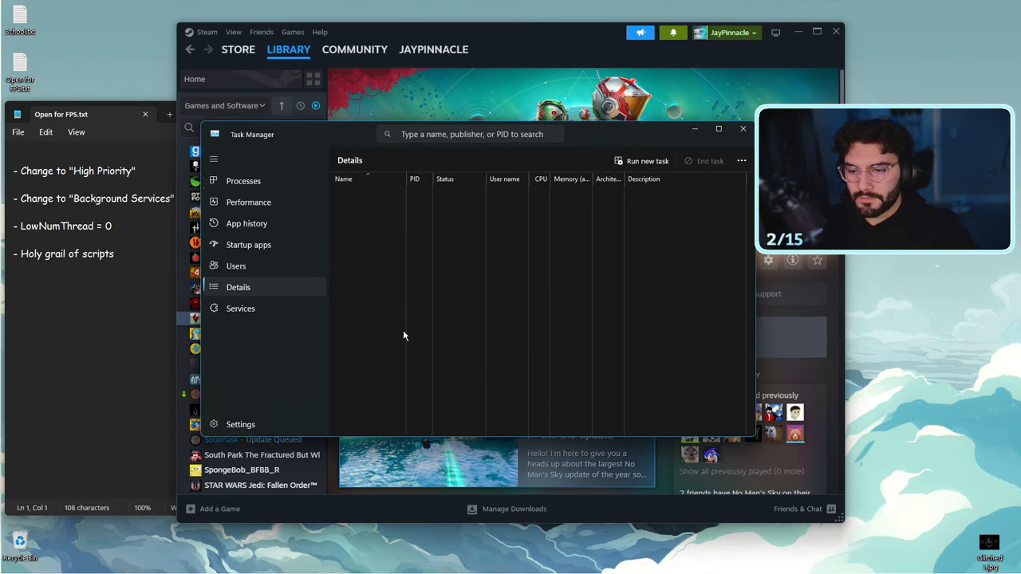
right_click(354, 423)
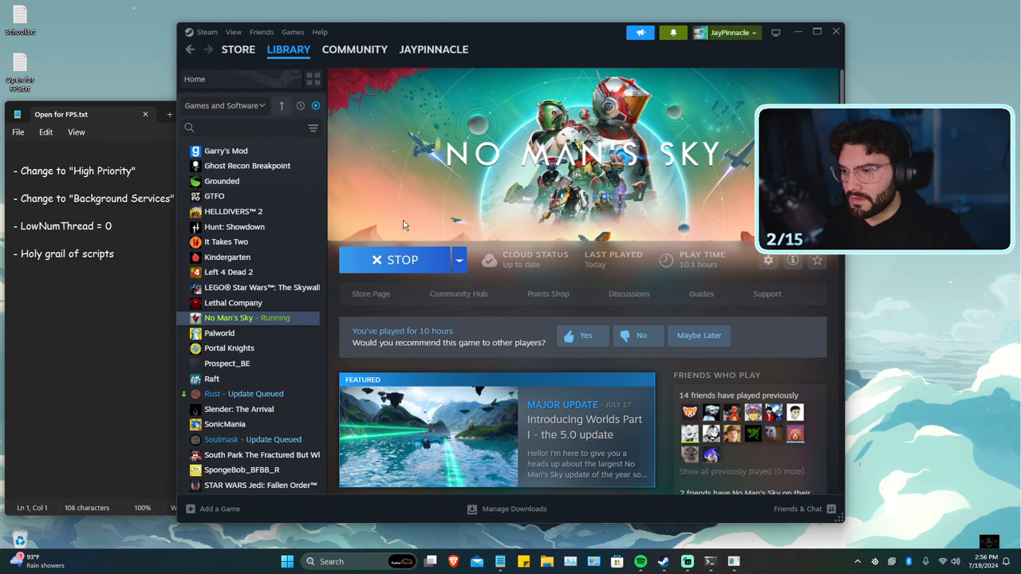
Reach Performance Options via an 'advanced' search and set processor scheduling to Background services
left_click(79, 195)
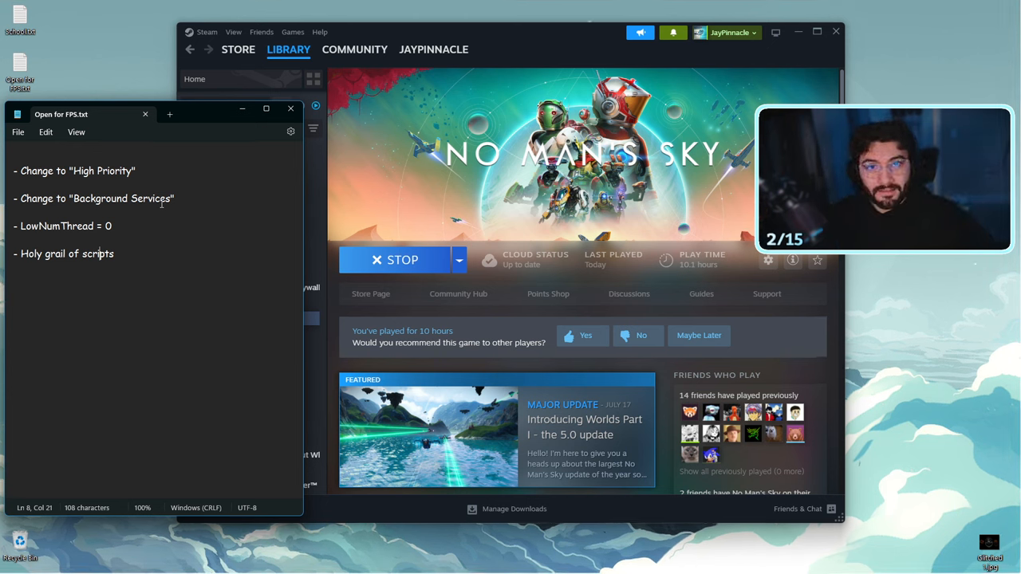
left_click(333, 561)
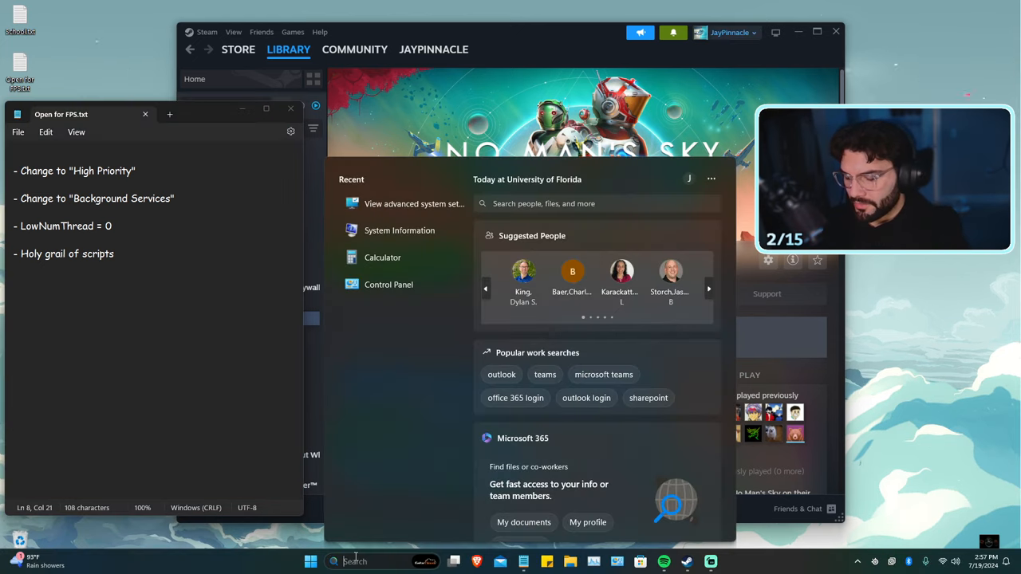
type("advanced")
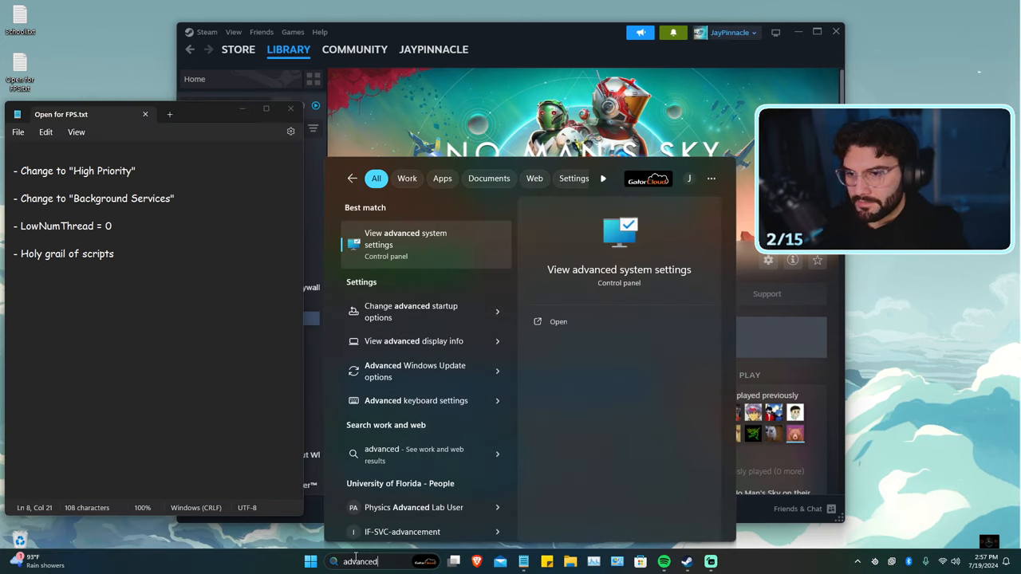
left_click(405, 239)
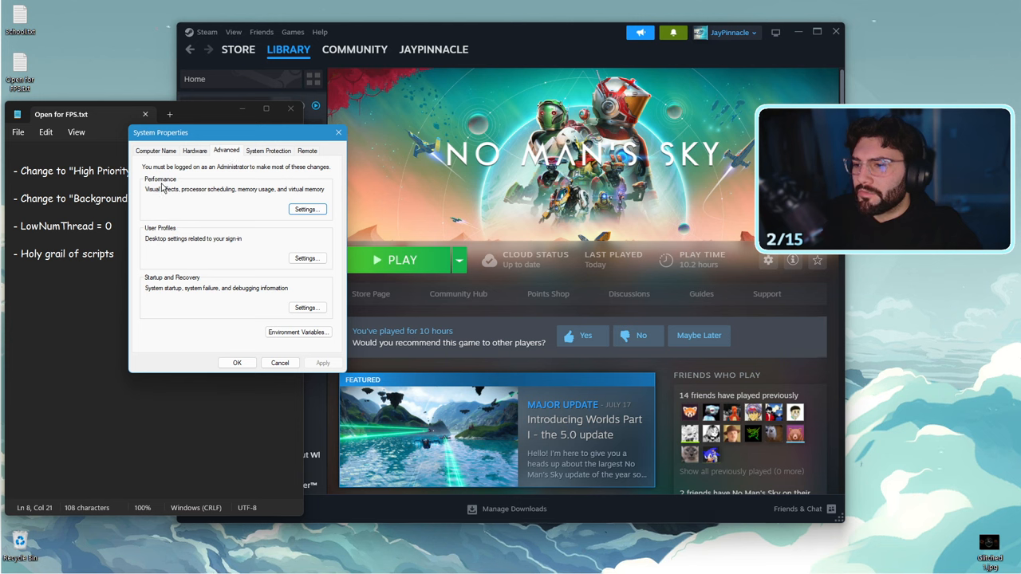
left_click(306, 209)
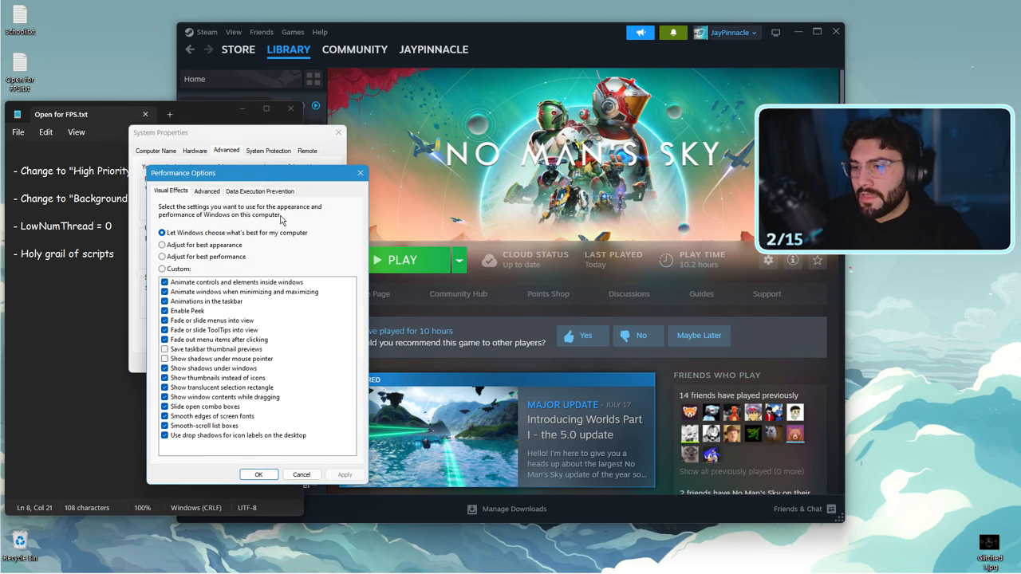
left_click(208, 191)
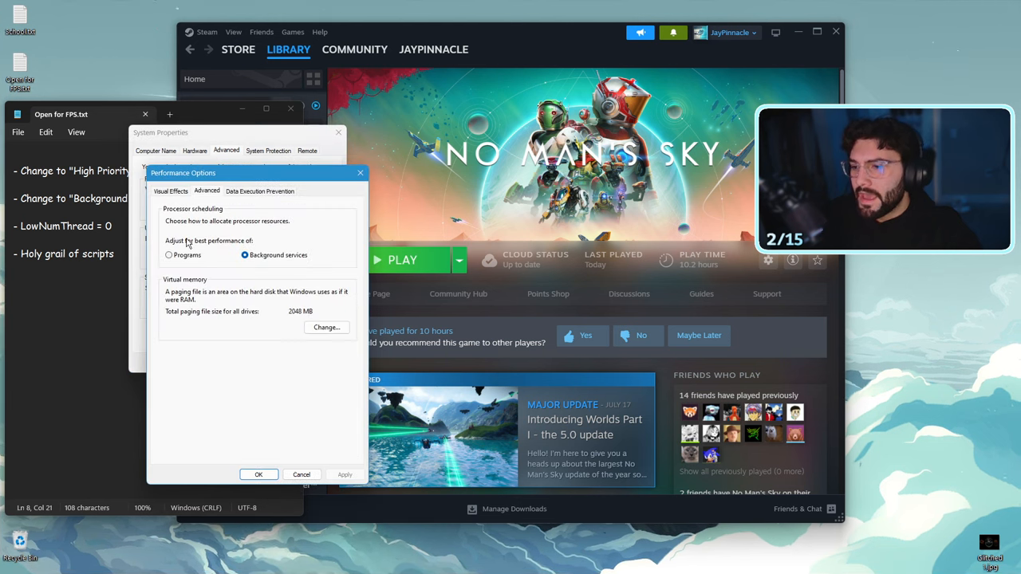
mouse_move(258, 252)
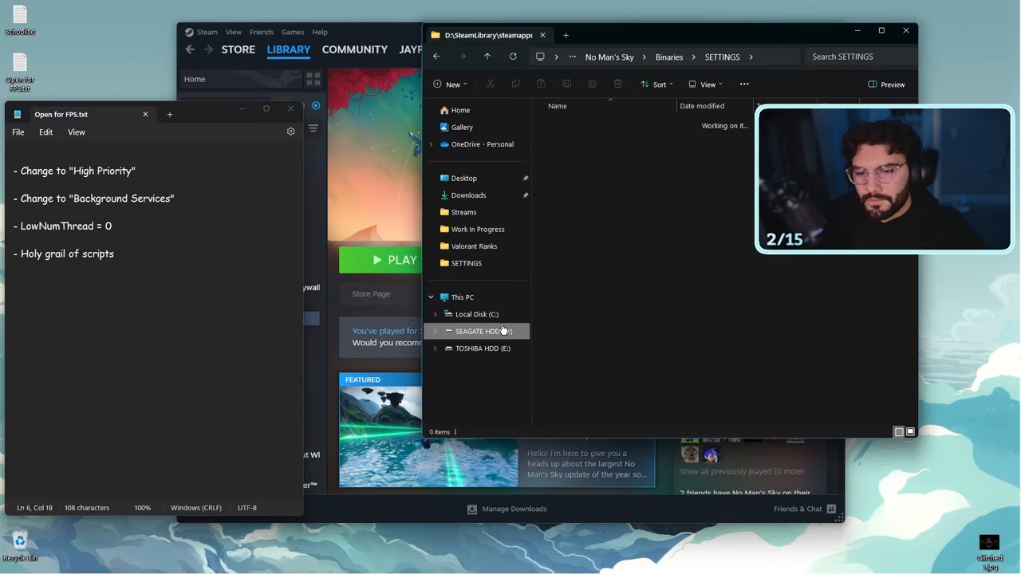
Browse to No Man's Sky\Binaries\SETTINGS and set NumLowThreads to 0 in TKGRAPHICSSETTINGS
left_click(485, 330)
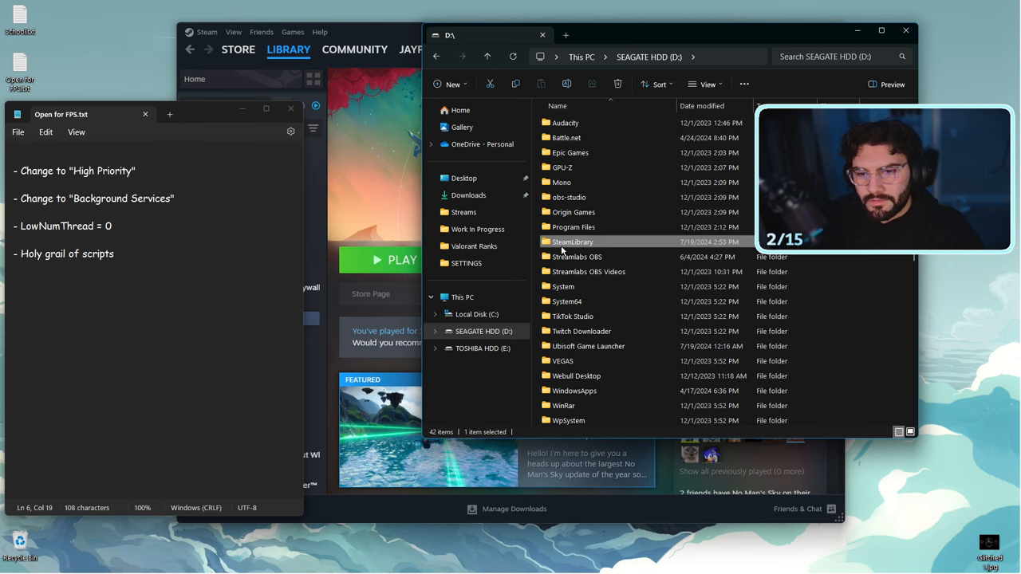
double_click(571, 242)
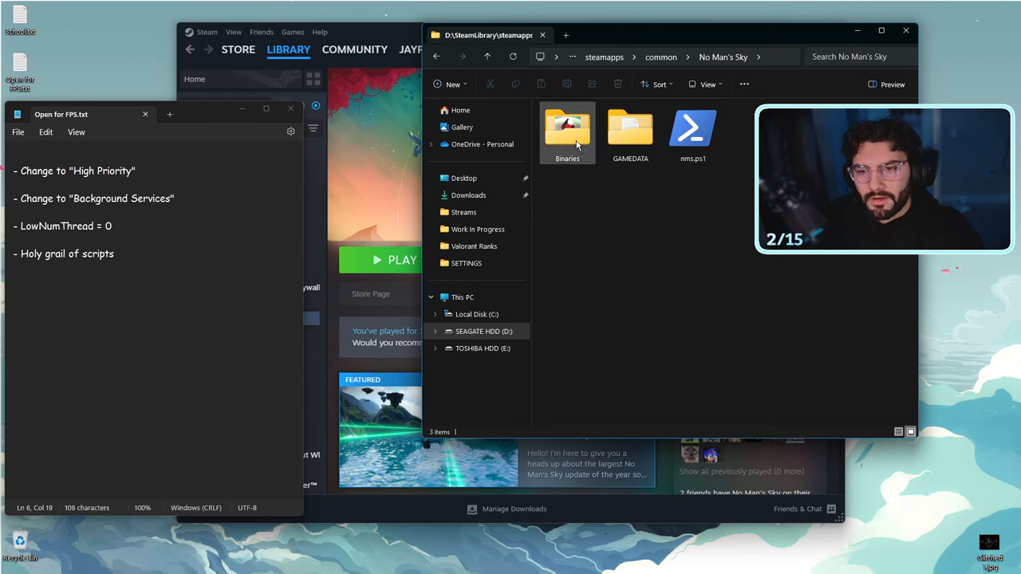
double_click(568, 131)
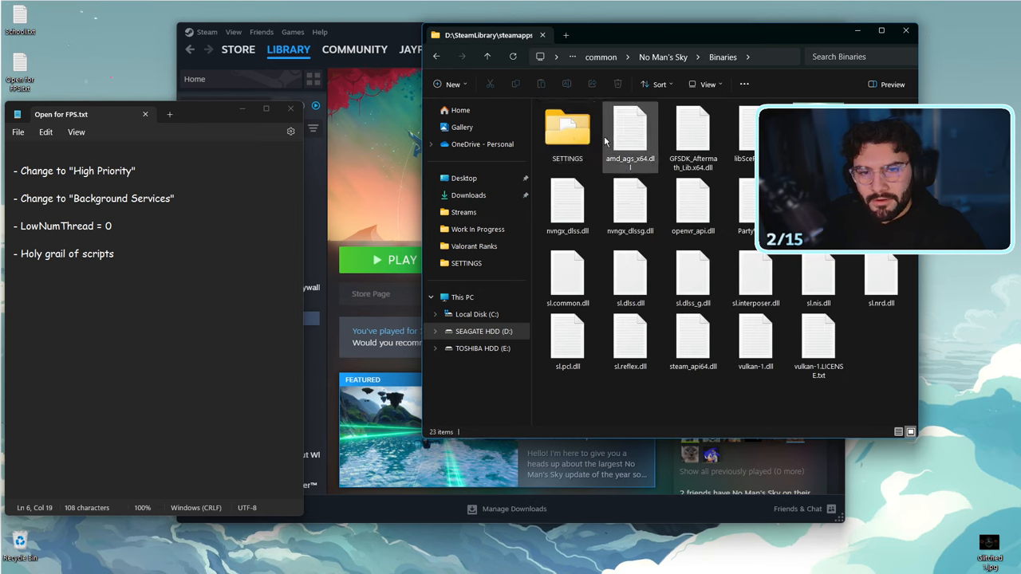
double_click(568, 131)
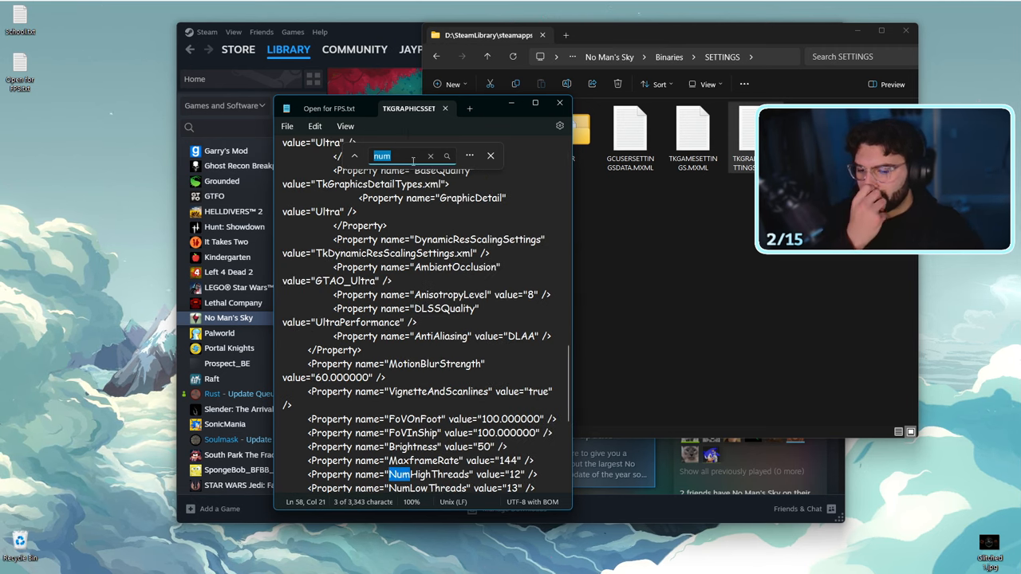
scroll("down", 3)
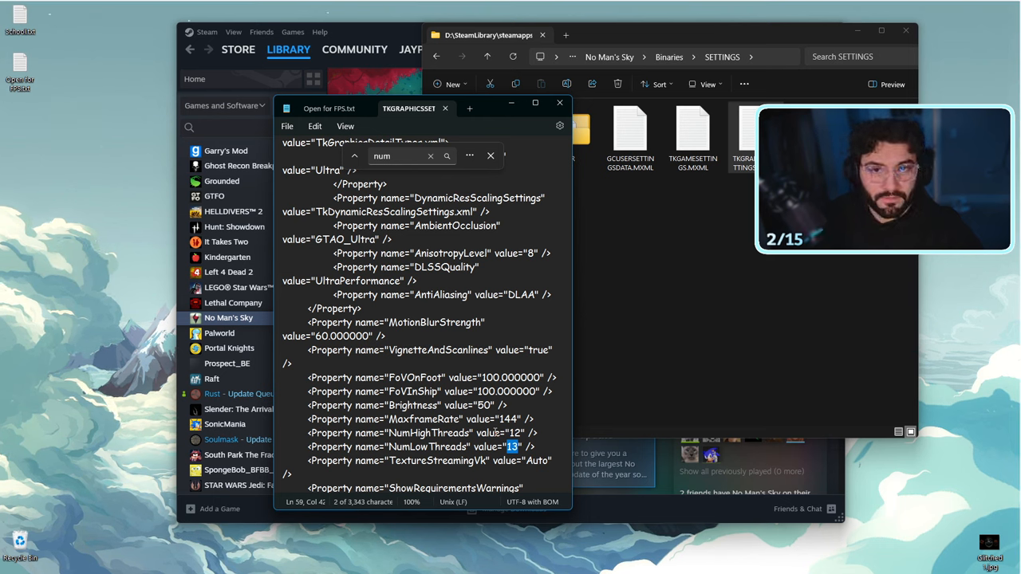
type("0")
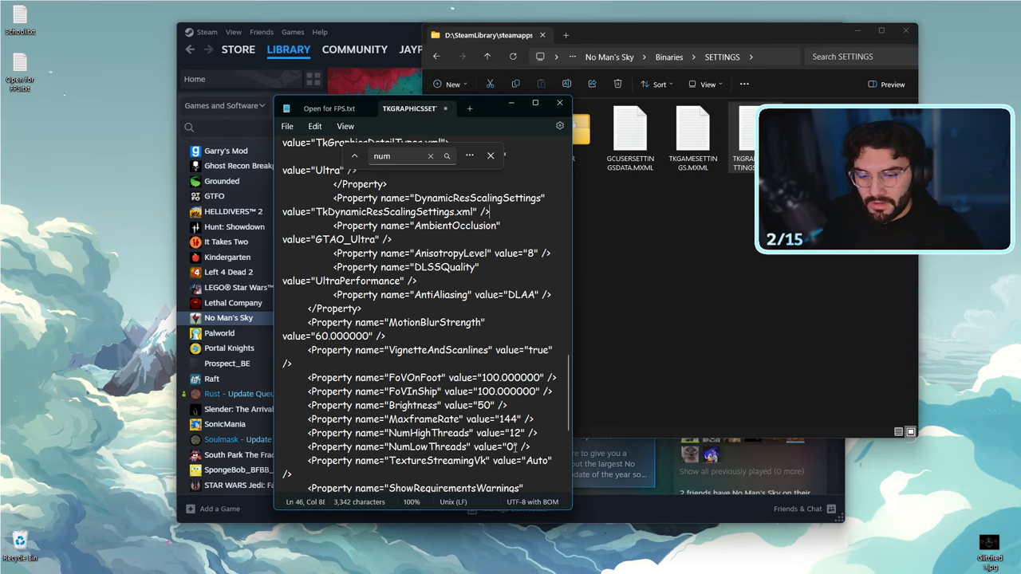
Enable the Read-only attribute in the TKGRAPHICSSETTINGS file's Properties
left_click(287, 126)
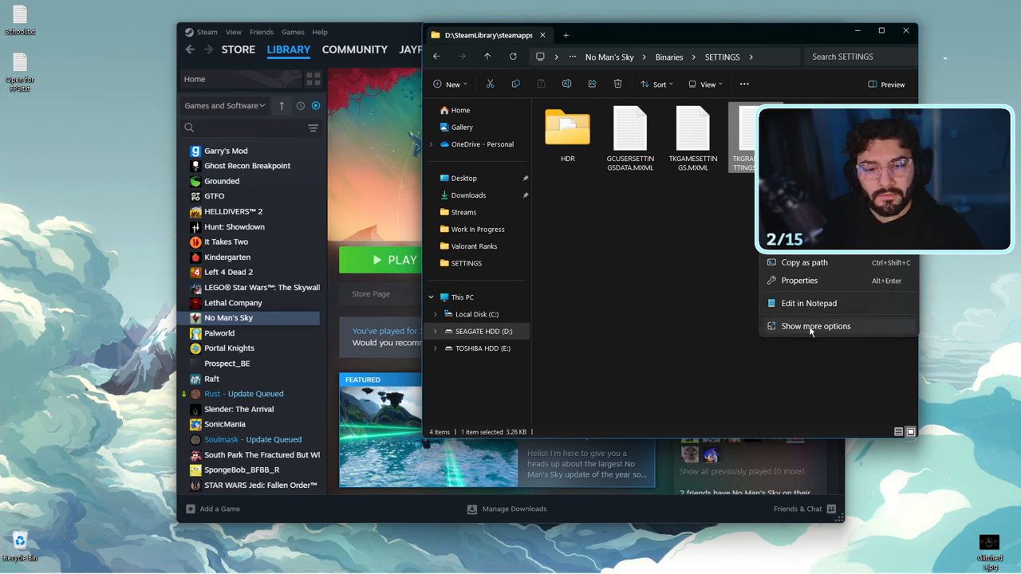
left_click(799, 280)
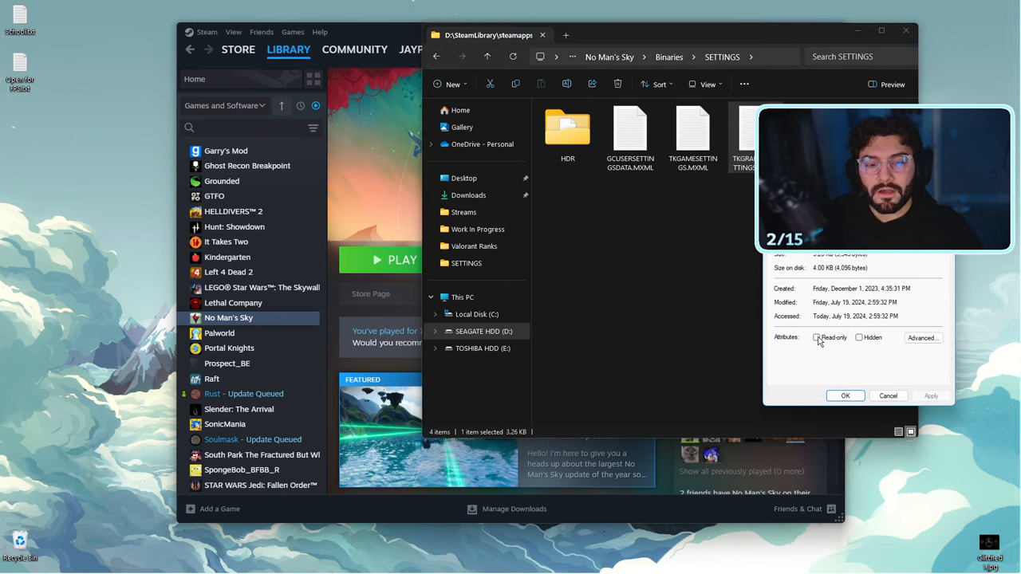
left_click(887, 395)
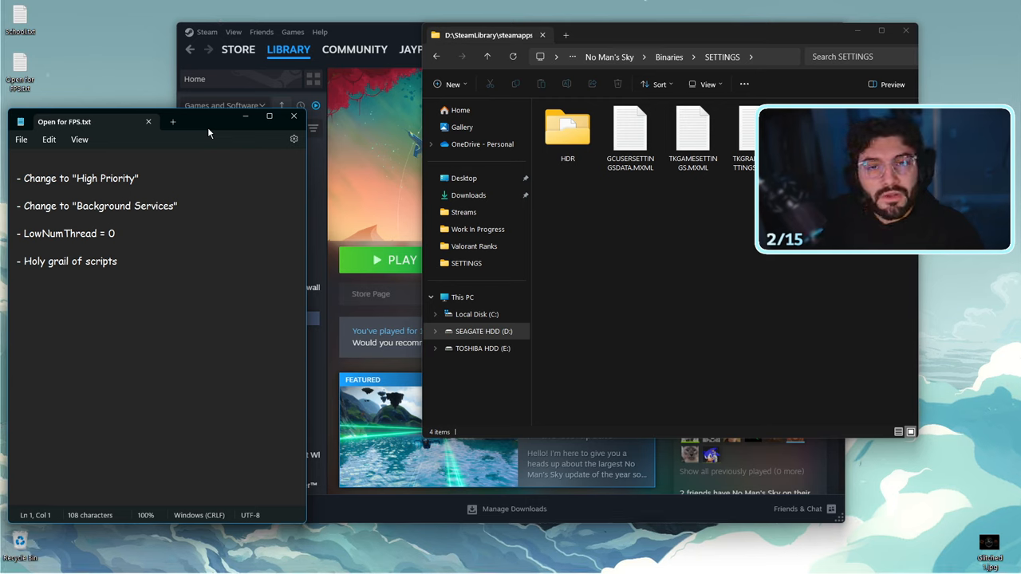
mouse_move(293, 117)
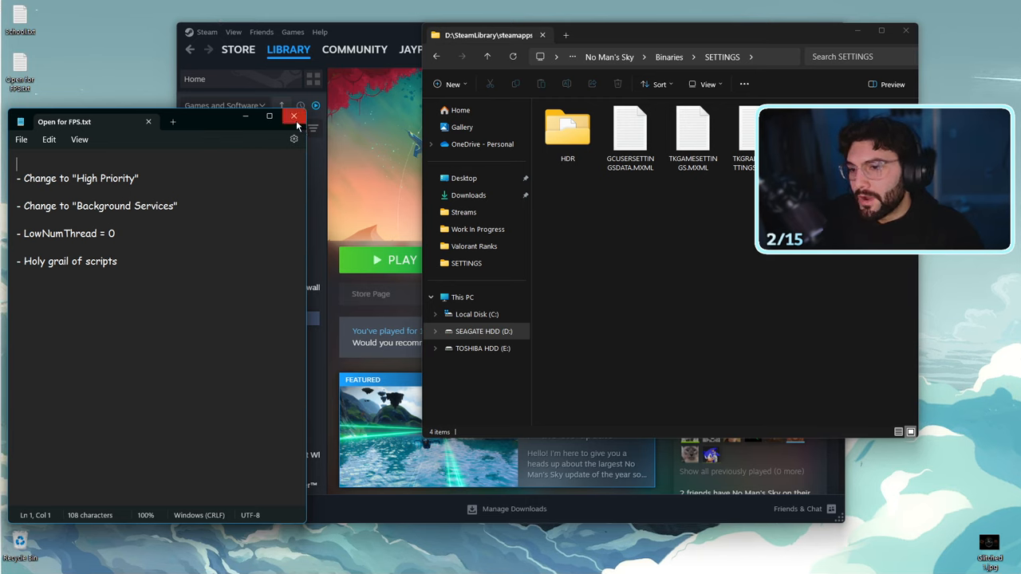
mouse_move(295, 118)
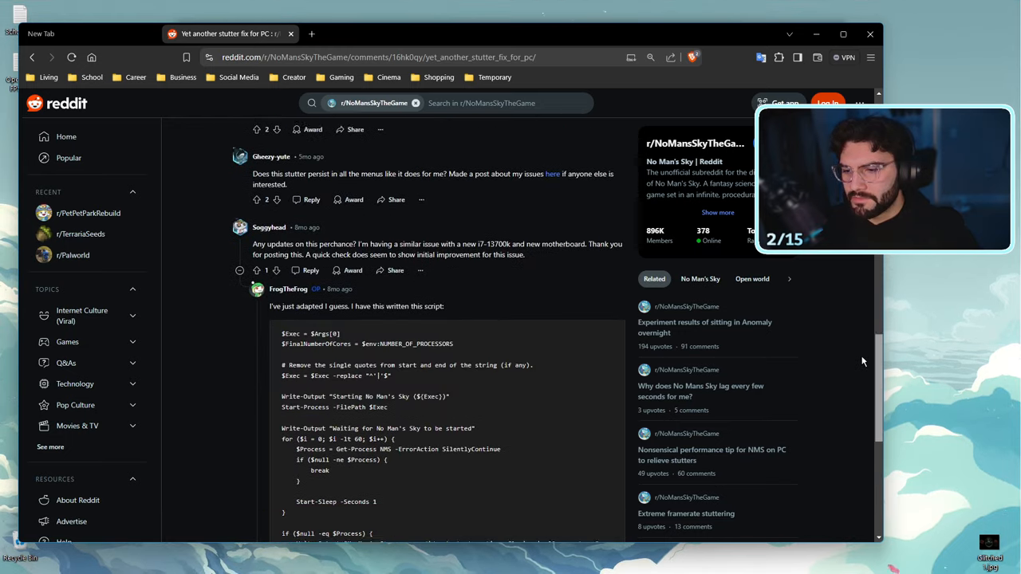
Scroll through the Reddit stutter-fix comment holding the CPU-affinity PowerShell script
scroll("down", 3)
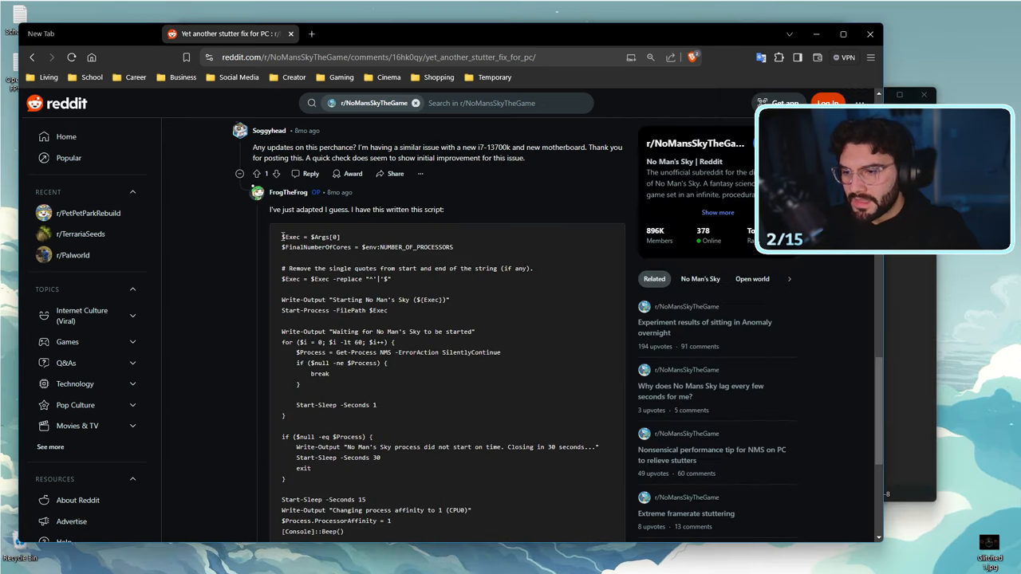
scroll("down", 3)
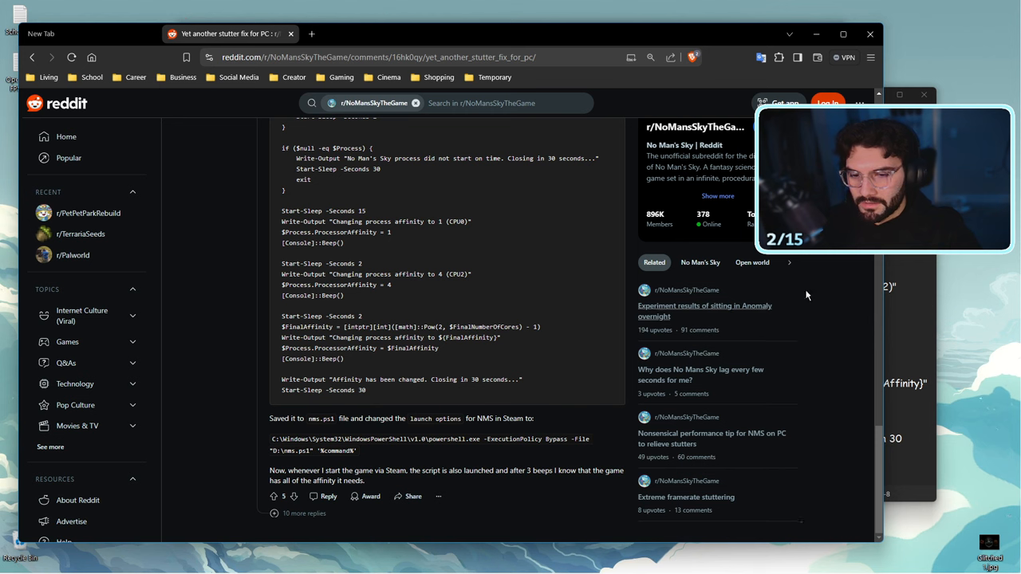
scroll("down", 3)
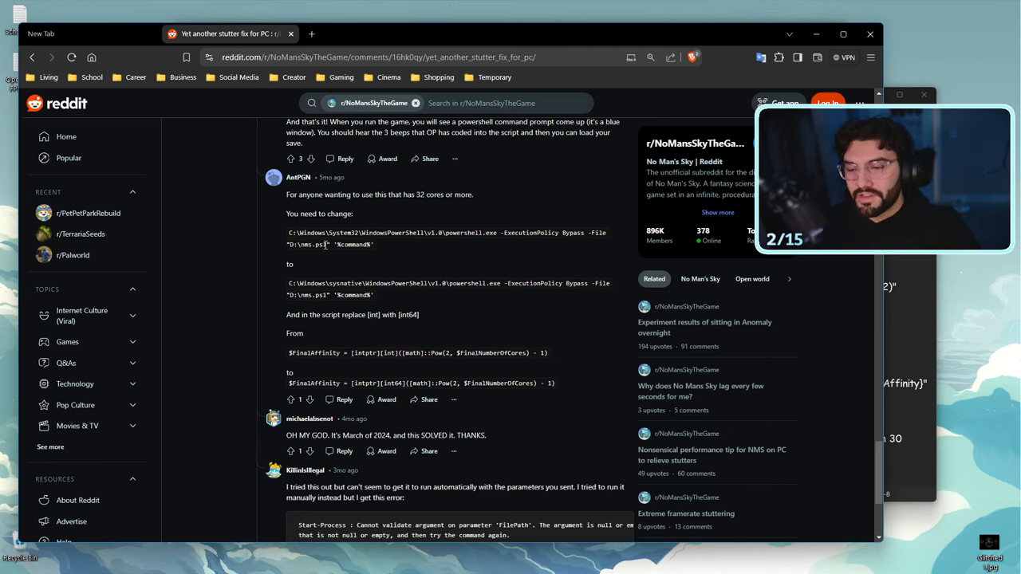
scroll("down", 3)
type("nms")
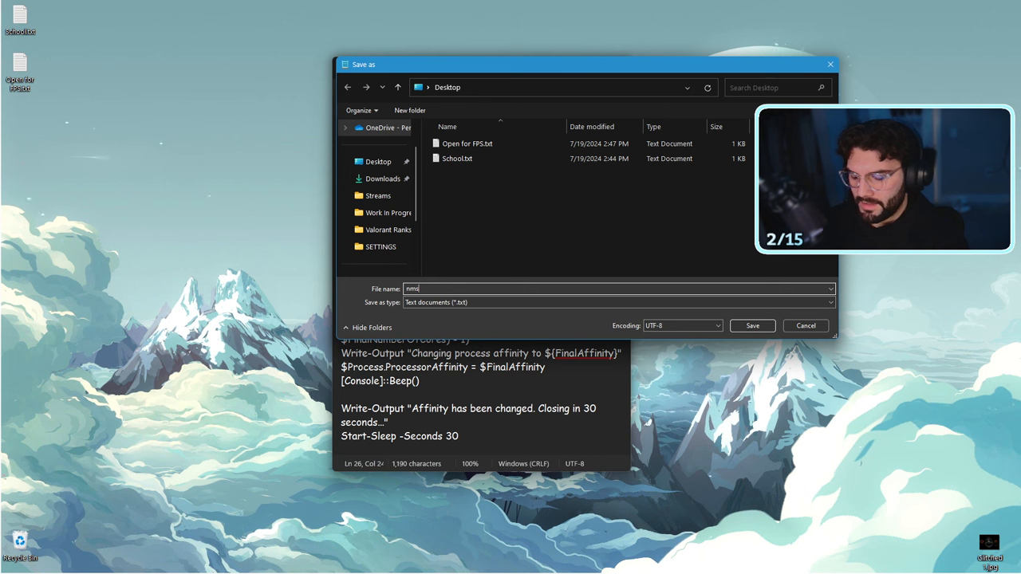
Save the script to the Desktop with the file name nms.ps1
type(".ps1")
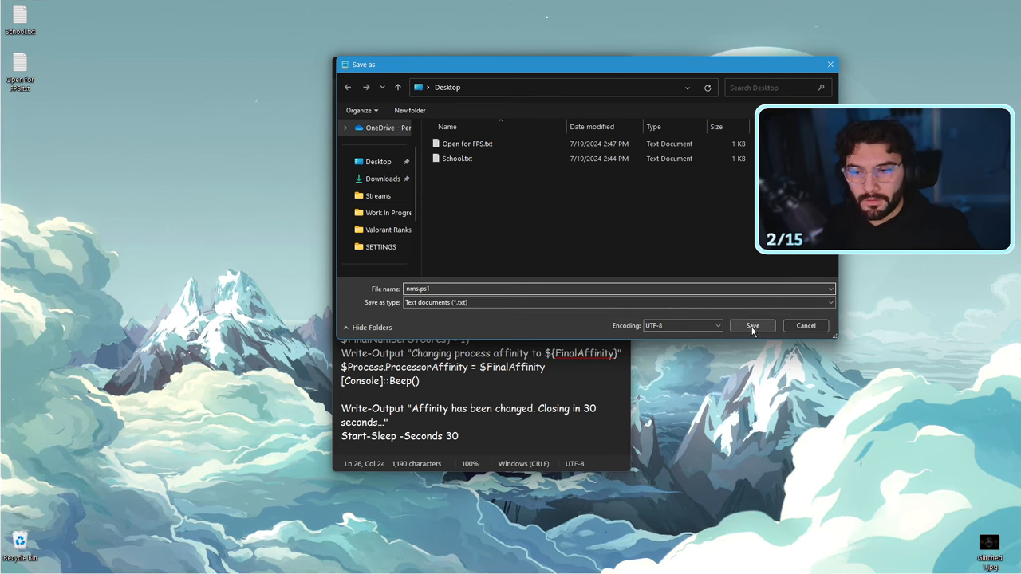
left_click(751, 326)
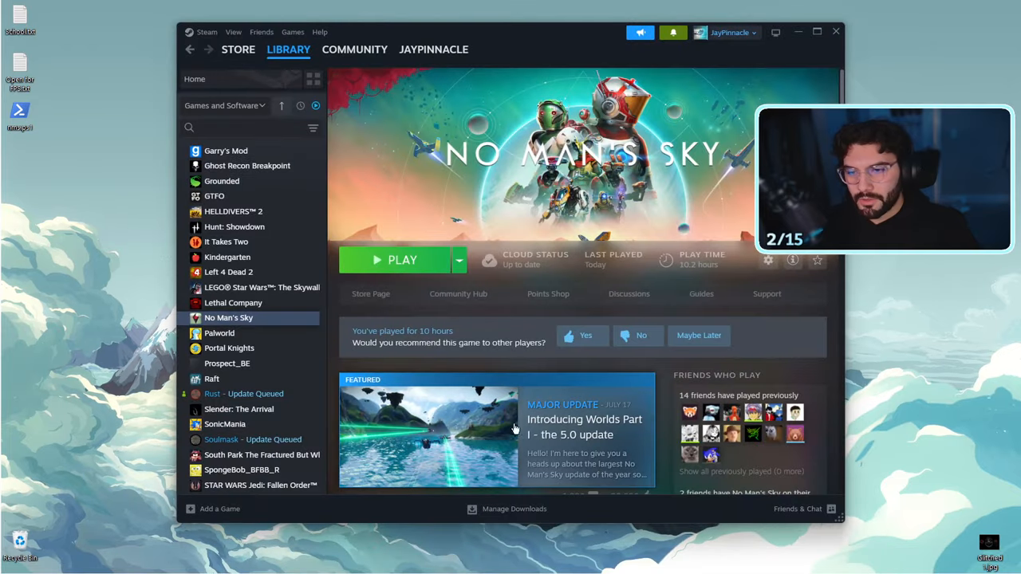
Select the 'powershell.exe -ExecutionPolicy Bypass -File' launch command line for copying
right_click(229, 318)
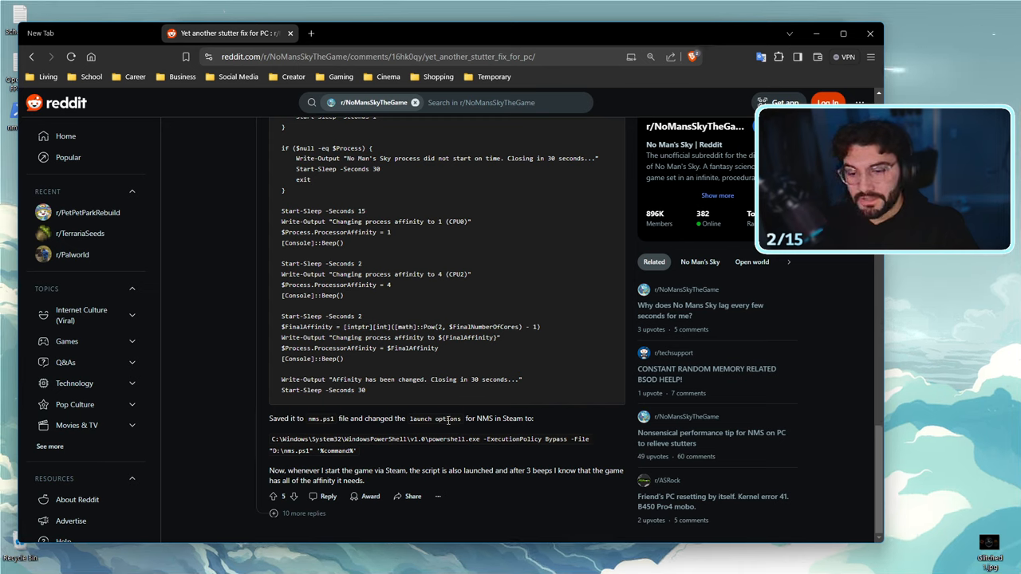
left_click_drag(273, 438, 358, 449)
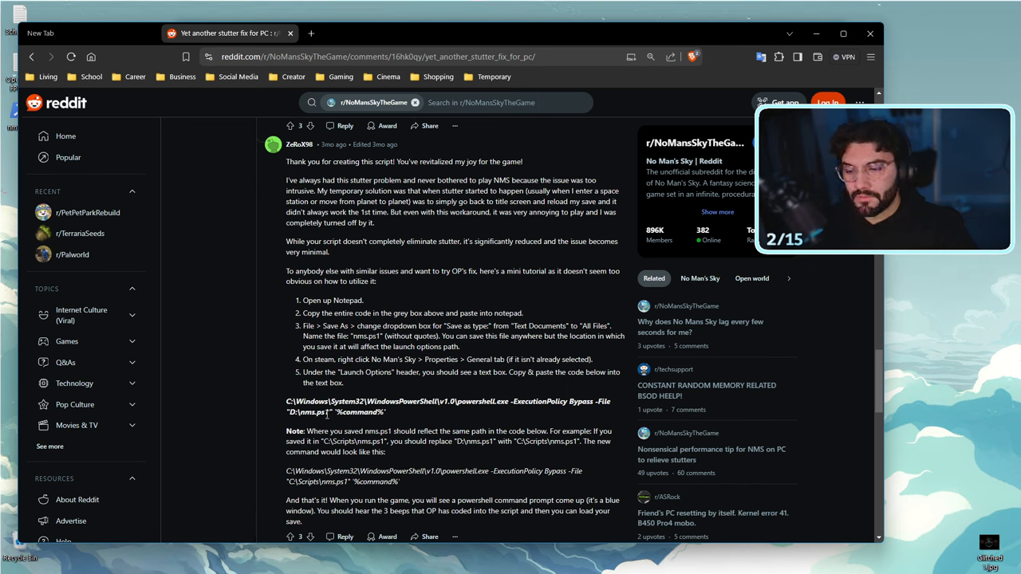
double_click(309, 411)
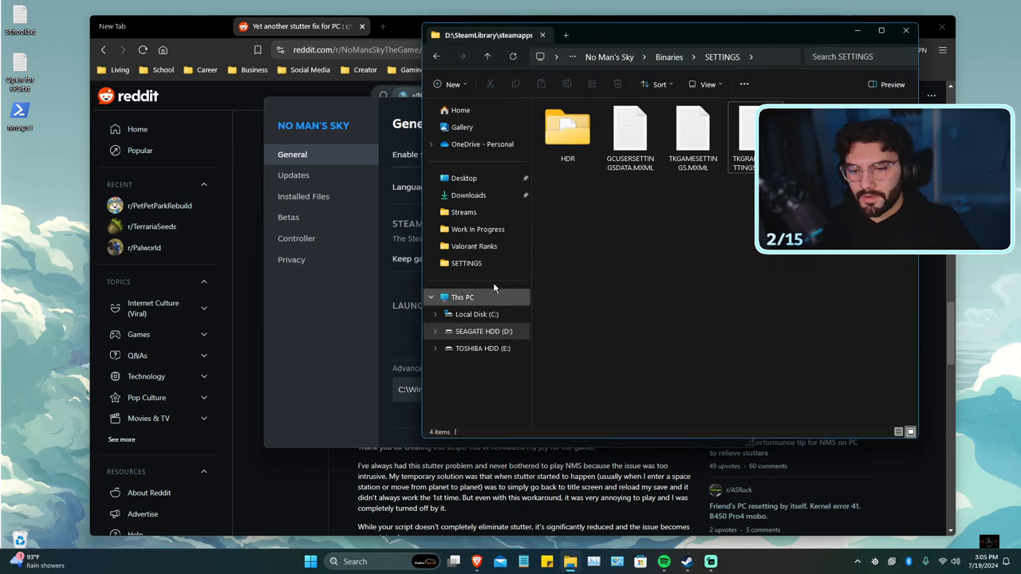
In steamapps\common\No Man's Sky, bring up the file options for nms.ps1
right_click(628, 127)
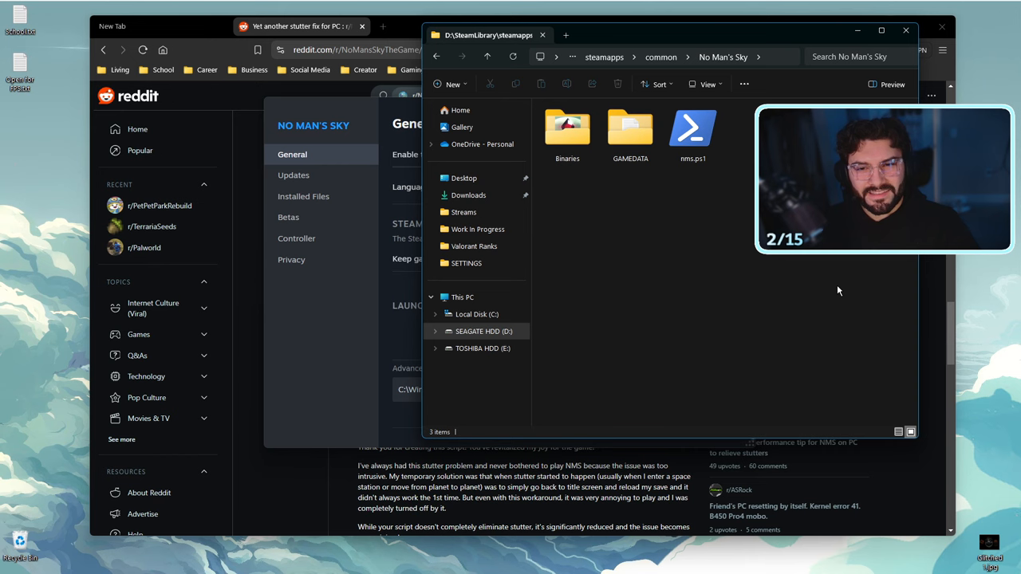
right_click(692, 131)
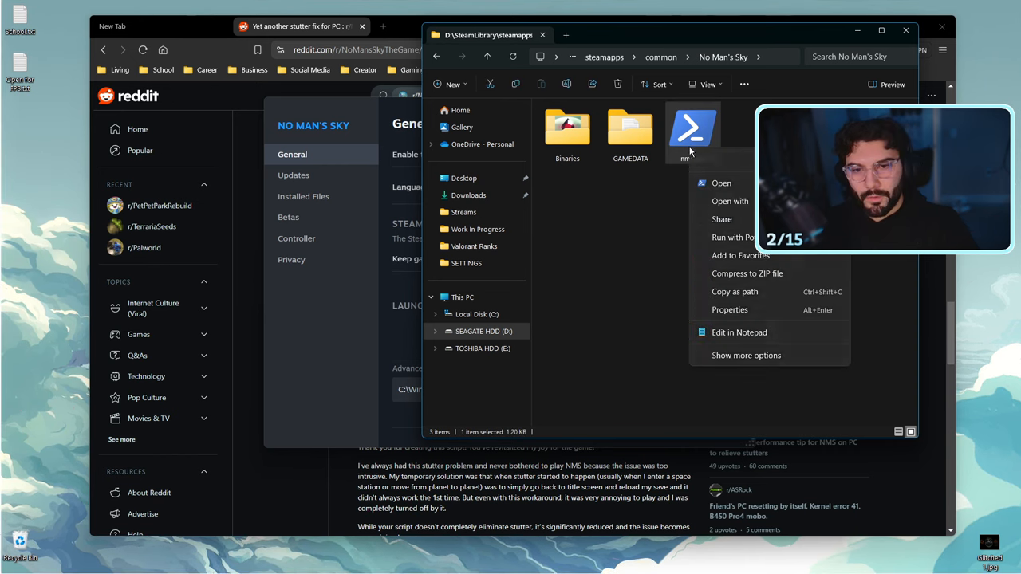